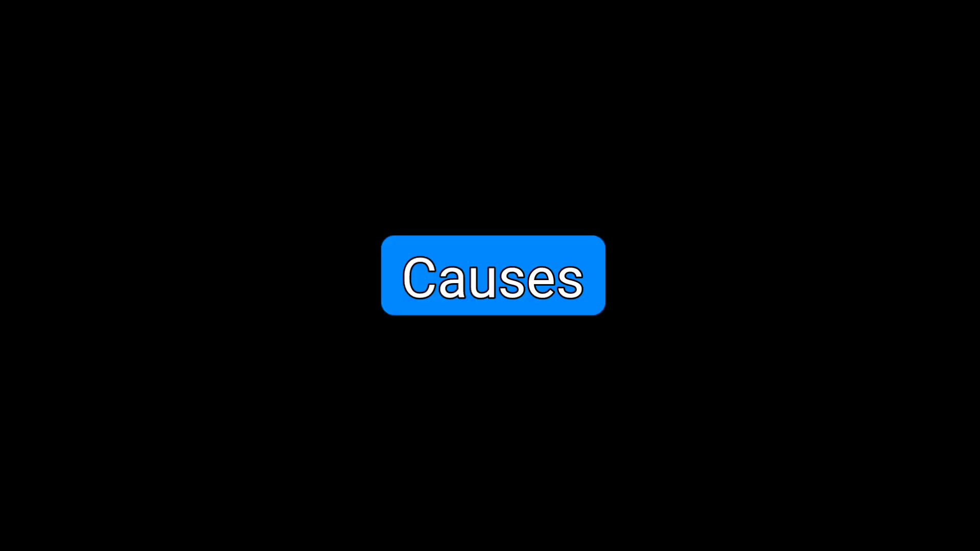
# - Advance through the Causes bullets, adding '- Untreated diarrhea', to the Diagnosis blood sodium slide
pyautogui.click(493, 276)
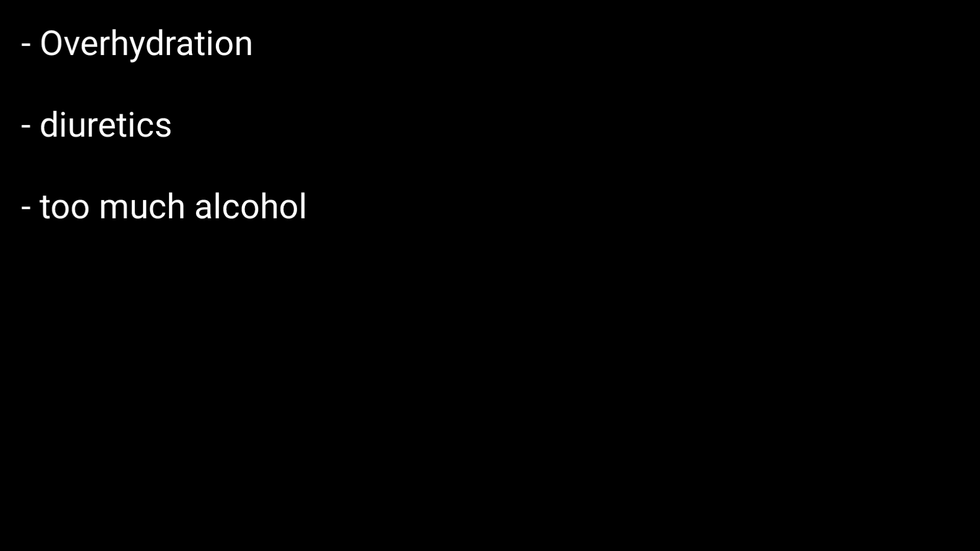
pyautogui.write('- Untreated diarrhea')
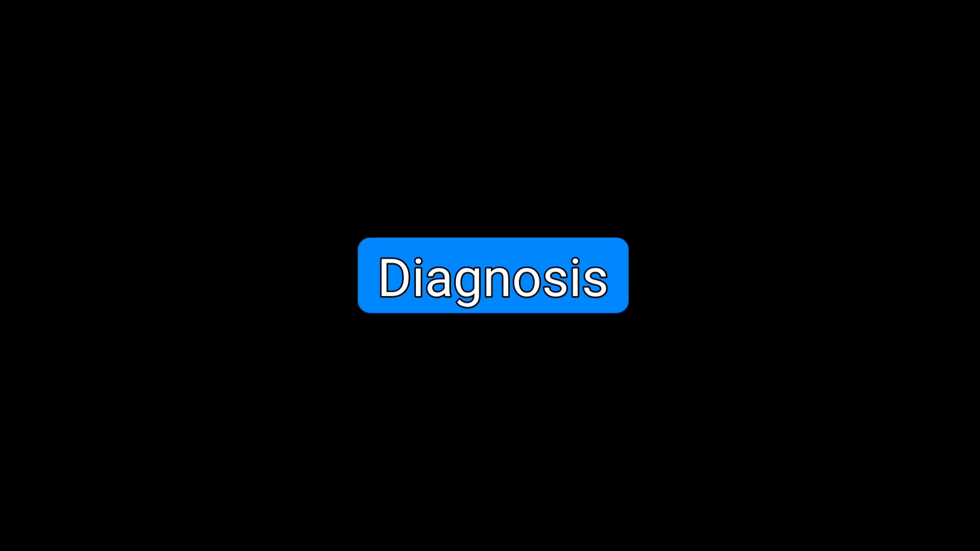
pyautogui.click(491, 275)
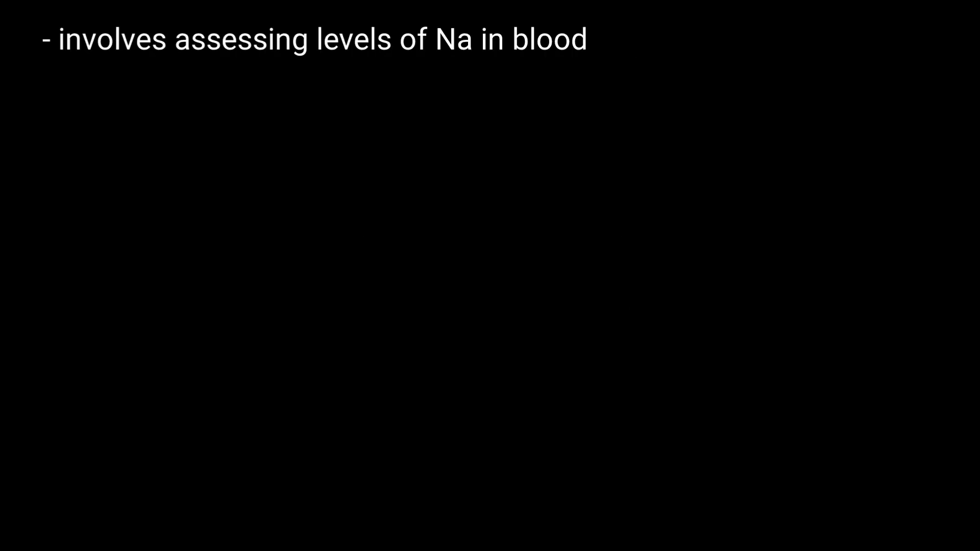